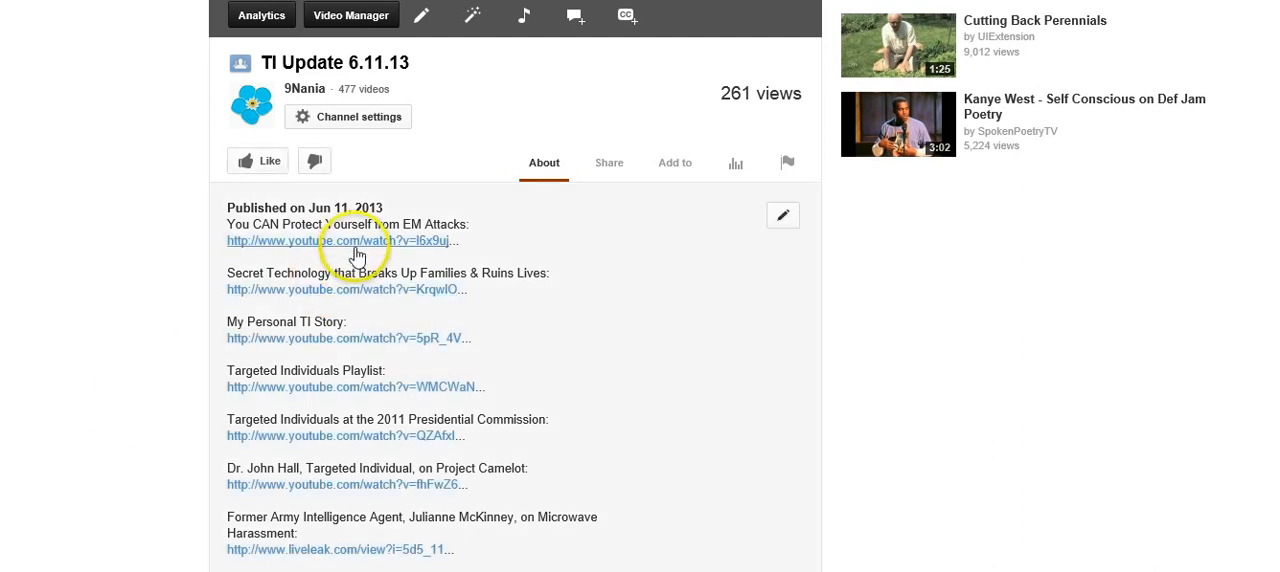
Step: Go from the TI Update 6.11.13 watch page to its Video Manager info and settings editor
{"action": "left_click", "coordinate": [340, 240]}
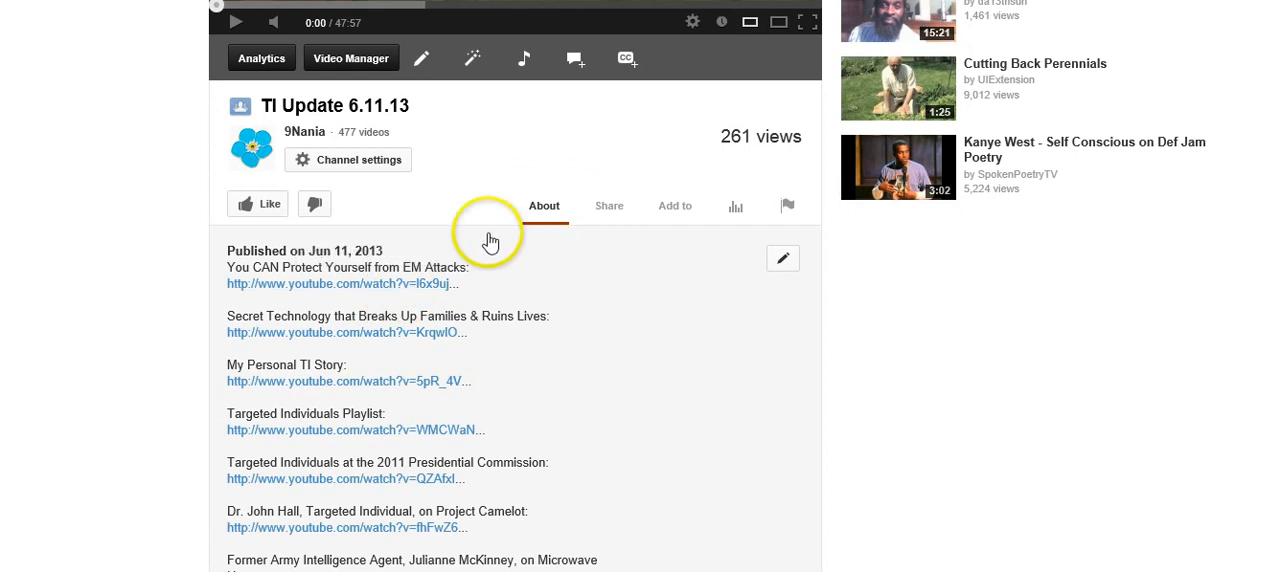
{"action": "mouse_move", "coordinate": [402, 58]}
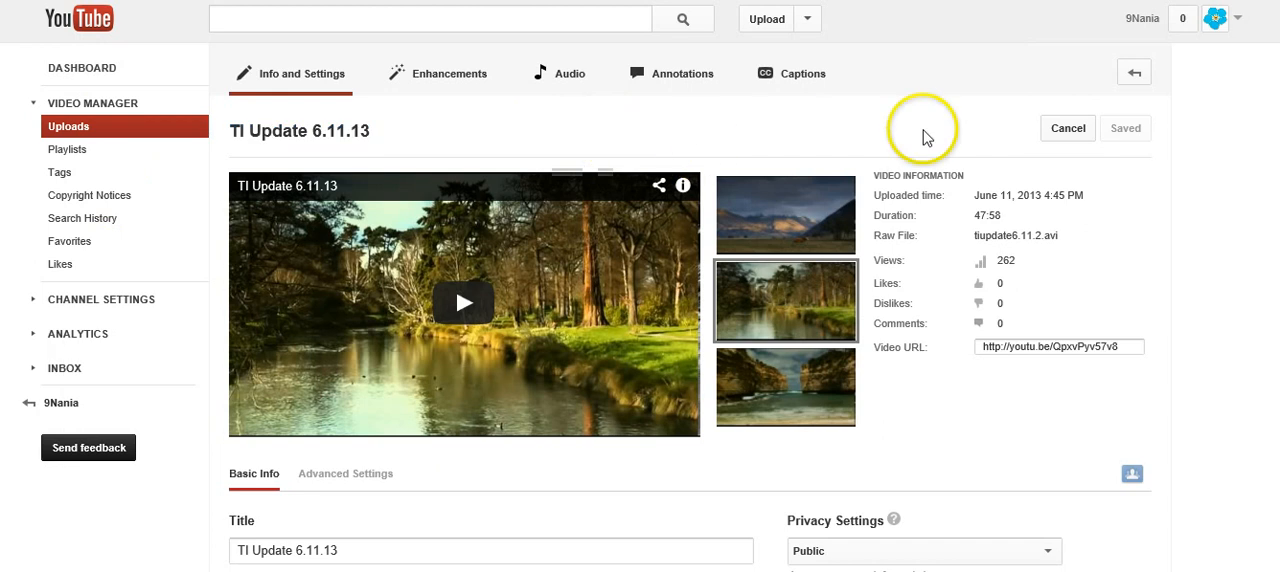
Step: Select the existing description and replace it with the version containing full, untruncated links
{"action": "scroll", "scroll_direction": "down", "scroll_amount": 3}
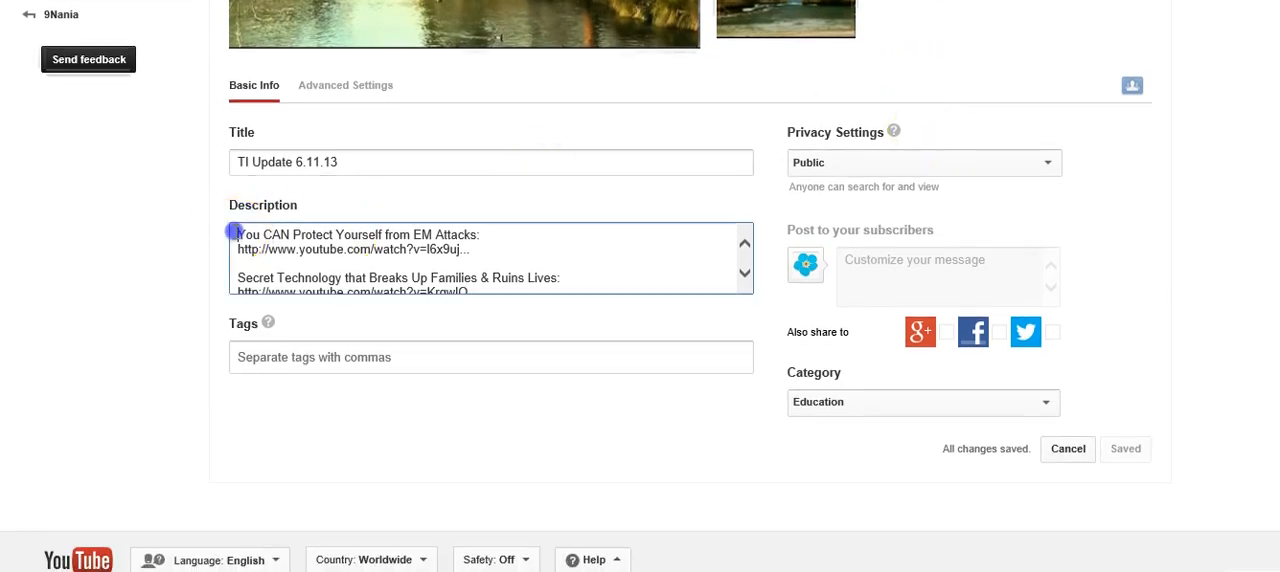
{"action": "left_click_drag", "start_coordinate": [236, 234], "coordinate": [290, 248]}
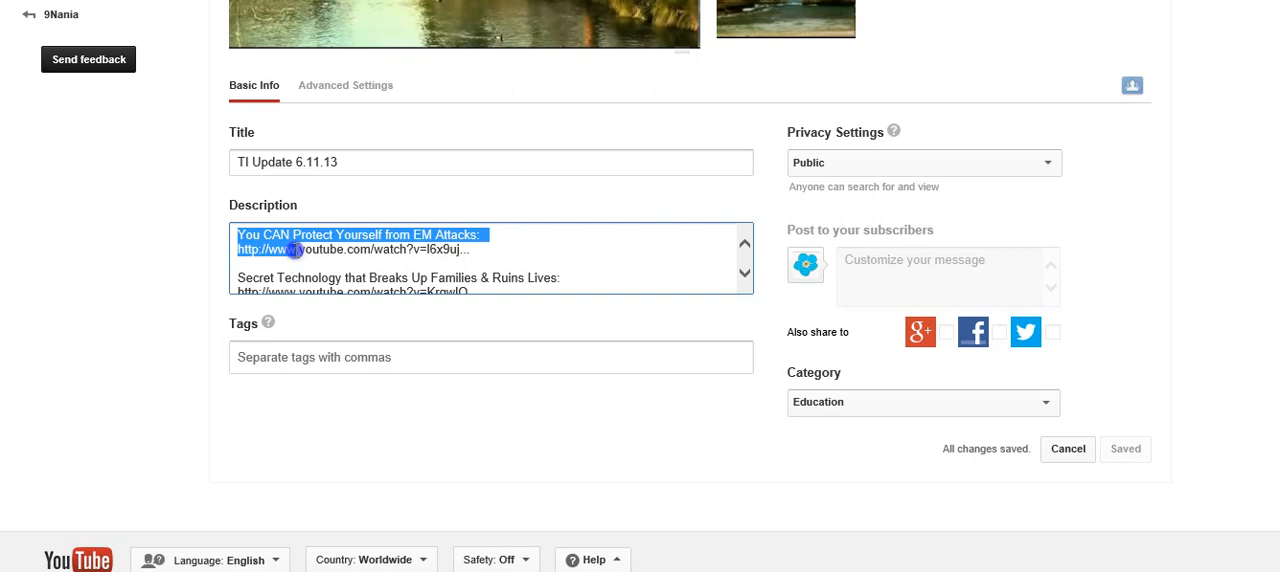
{"action": "mouse_move", "coordinate": [468, 252]}
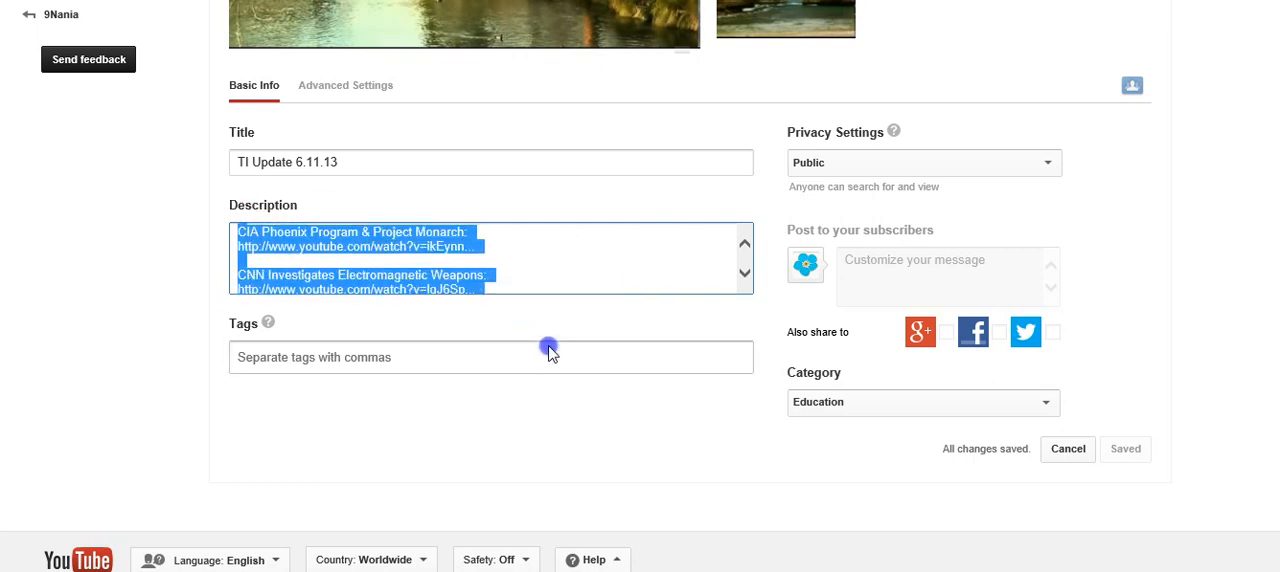
{"action": "scroll", "scroll_direction": "down", "scroll_amount": 3}
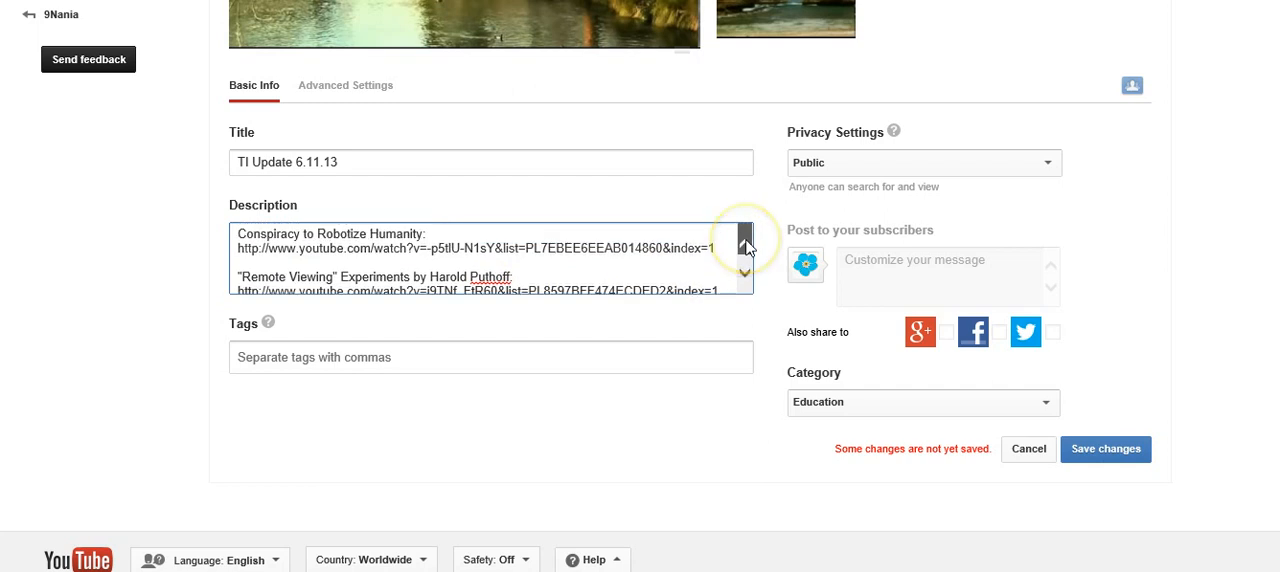
{"action": "scroll", "scroll_direction": "down", "scroll_amount": 3}
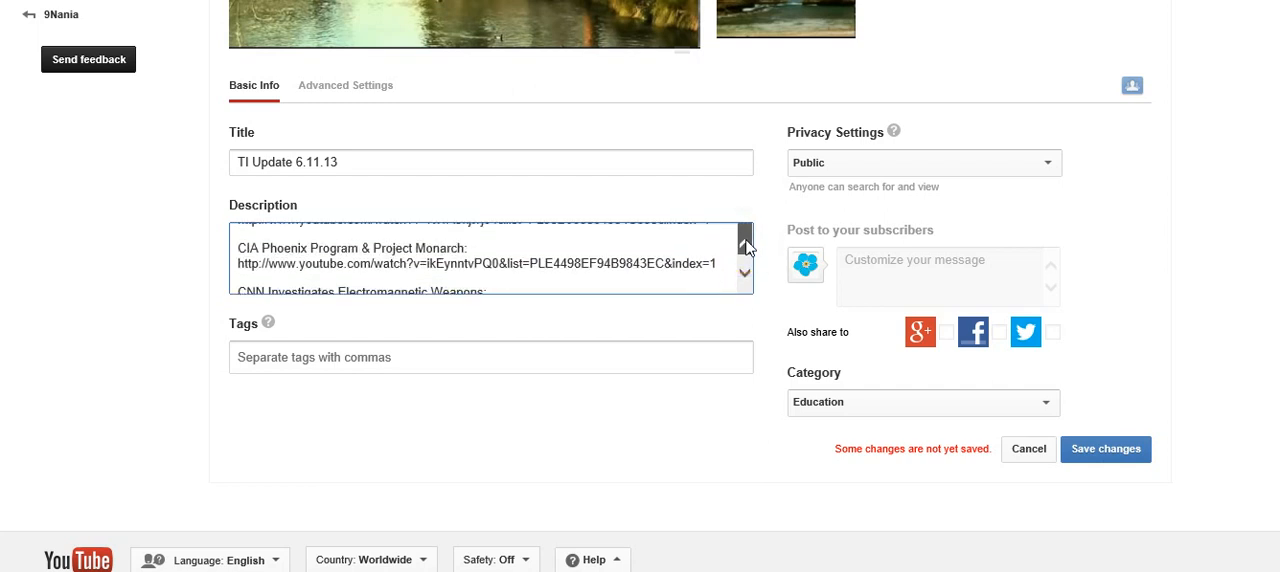
{"action": "scroll", "scroll_direction": "down", "scroll_amount": 3}
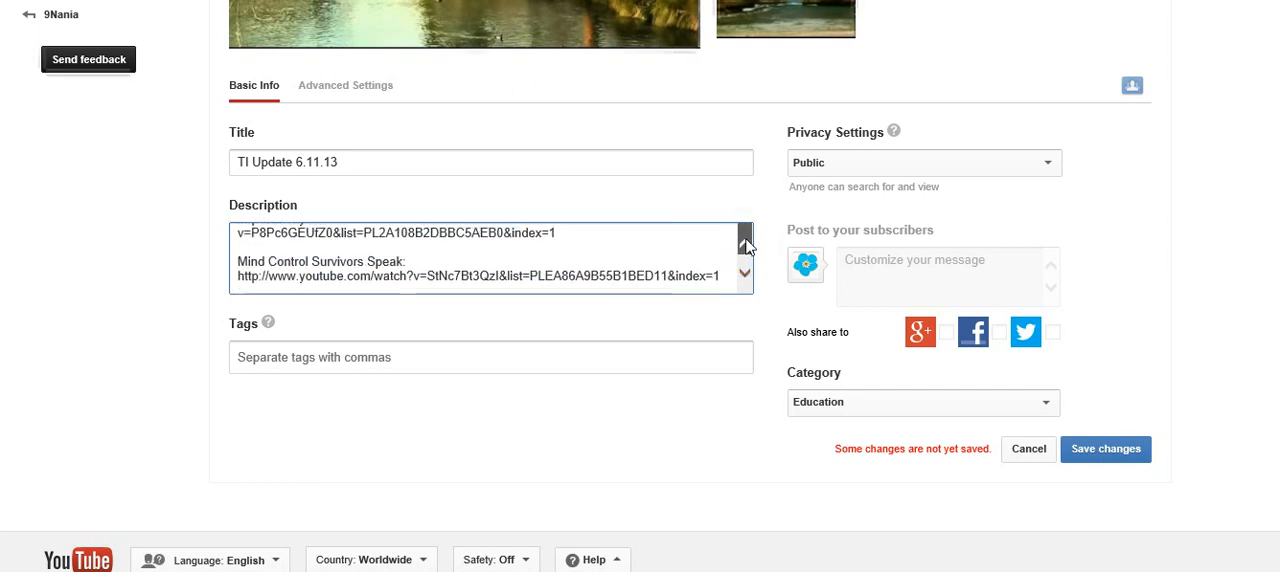
Step: Scroll through the pasted description to review the list of linked videos before saving
{"action": "scroll", "scroll_direction": "down", "scroll_amount": 3}
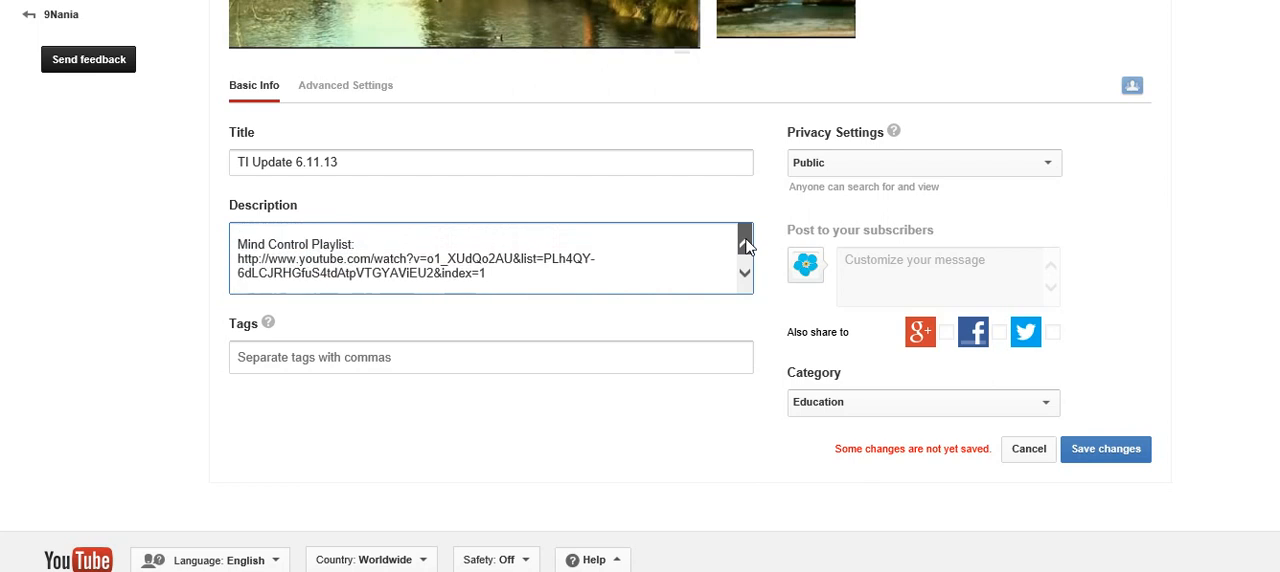
{"action": "scroll", "scroll_direction": "down", "scroll_amount": 3}
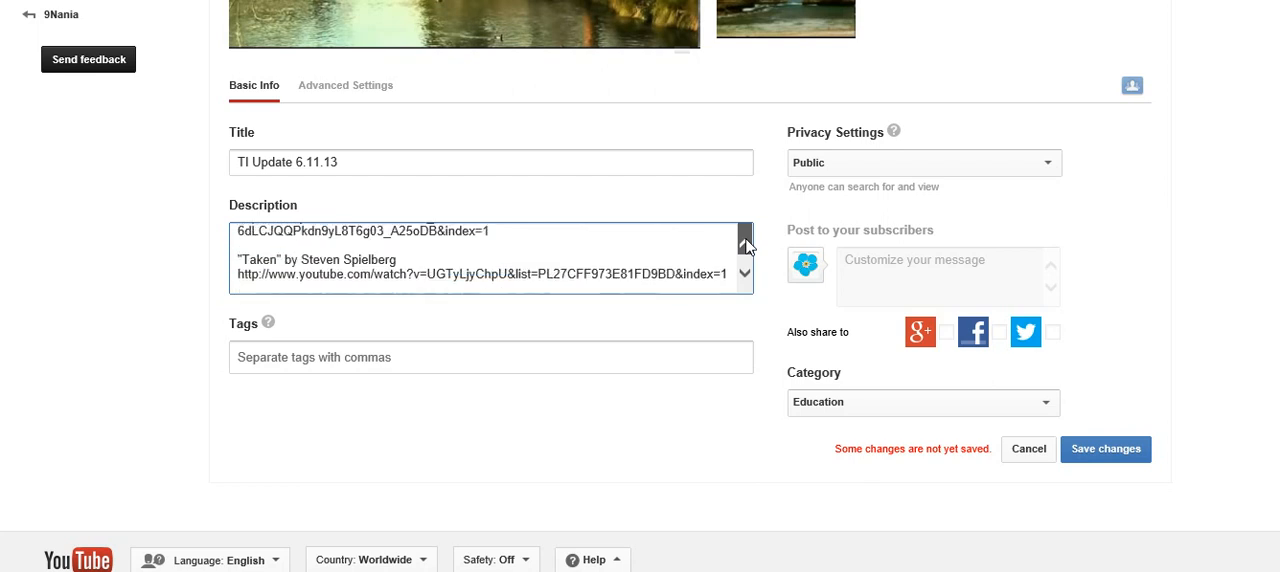
{"action": "scroll", "scroll_direction": "down", "scroll_amount": 3}
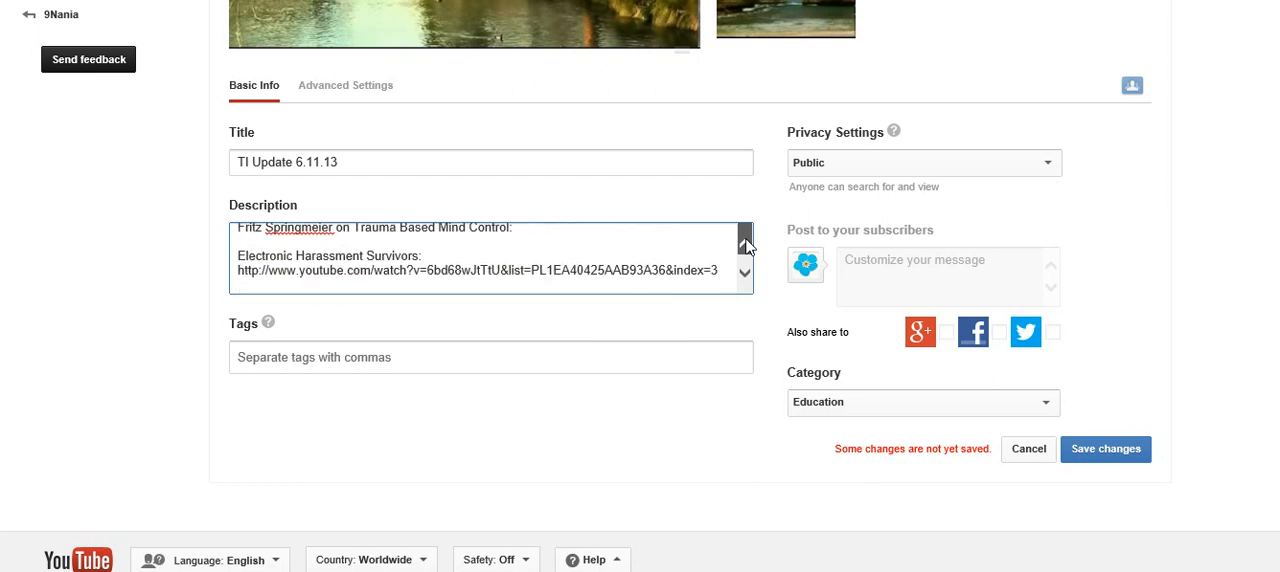
{"action": "scroll", "scroll_direction": "down", "scroll_amount": 3}
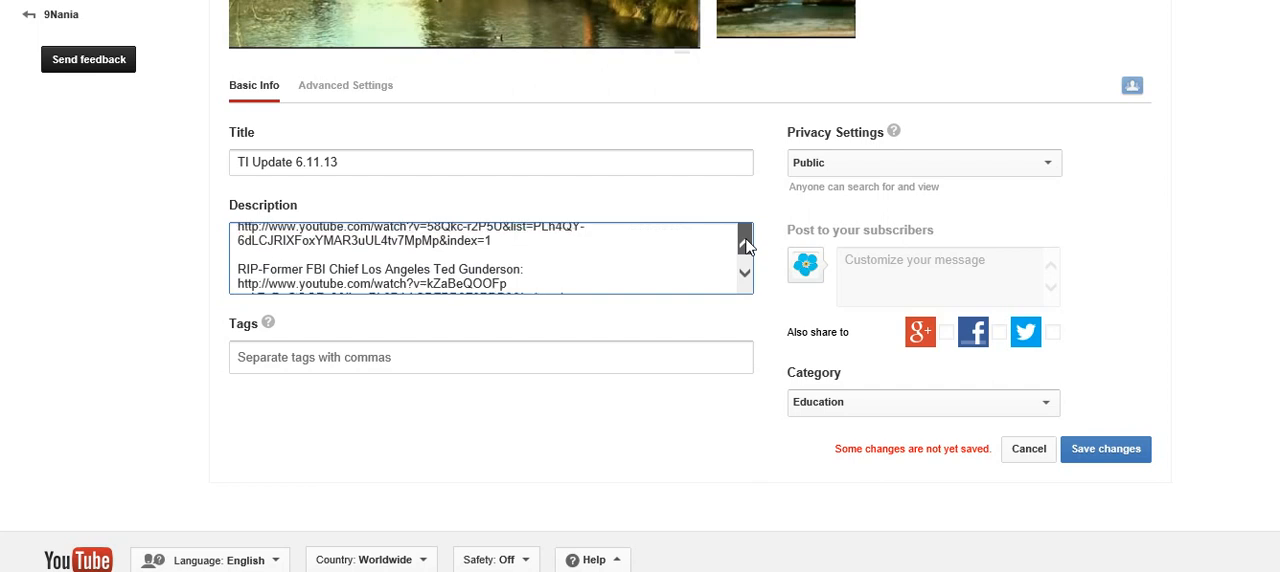
{"action": "scroll", "scroll_direction": "down", "scroll_amount": 3}
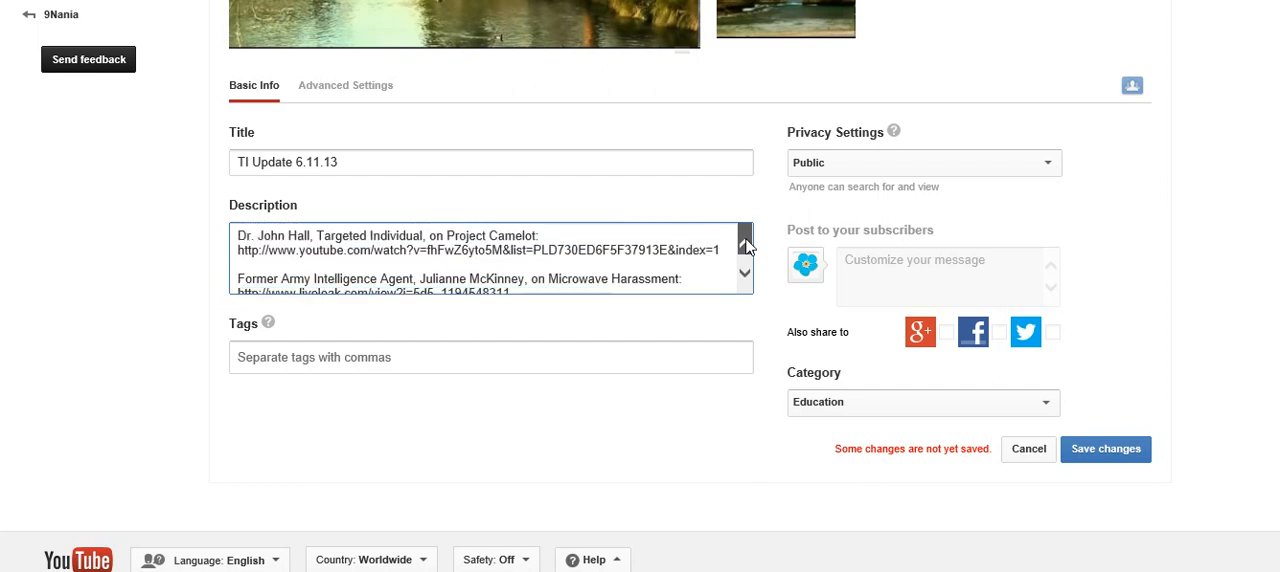
{"action": "scroll", "scroll_direction": "down", "scroll_amount": 3}
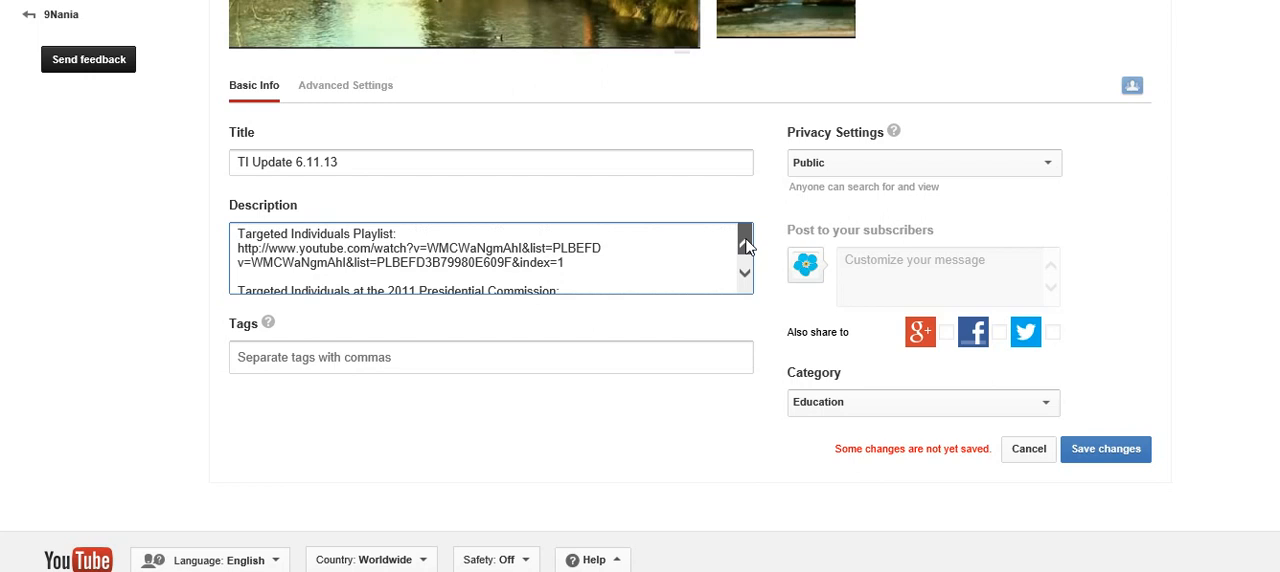
{"action": "scroll", "scroll_direction": "down", "scroll_amount": 3}
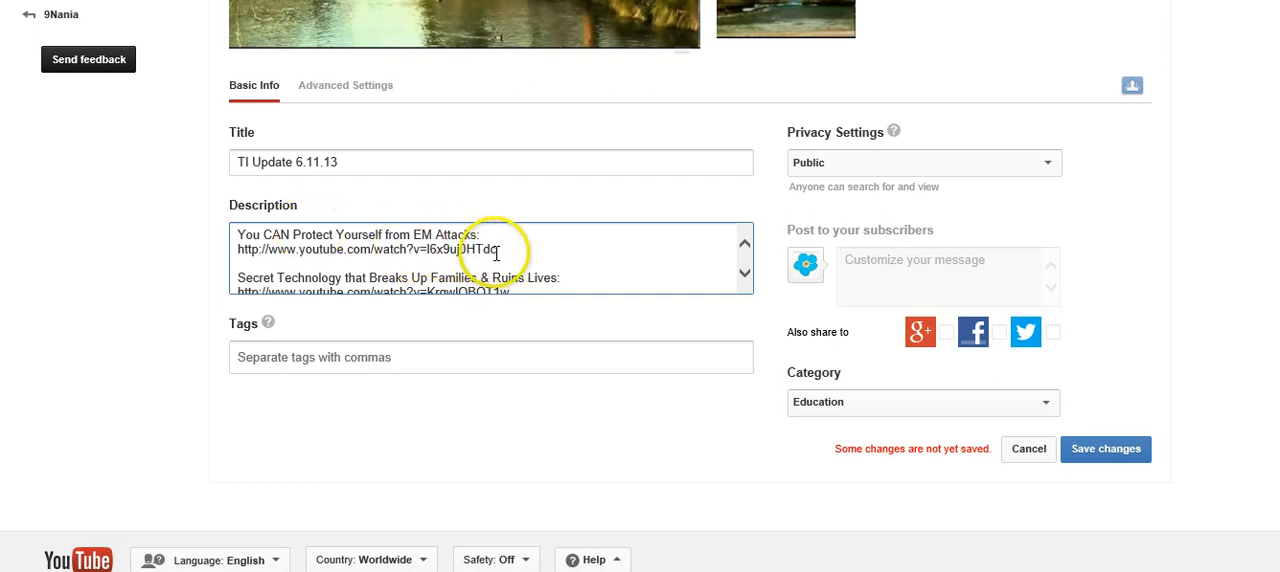
{"action": "mouse_move", "coordinate": [480, 248]}
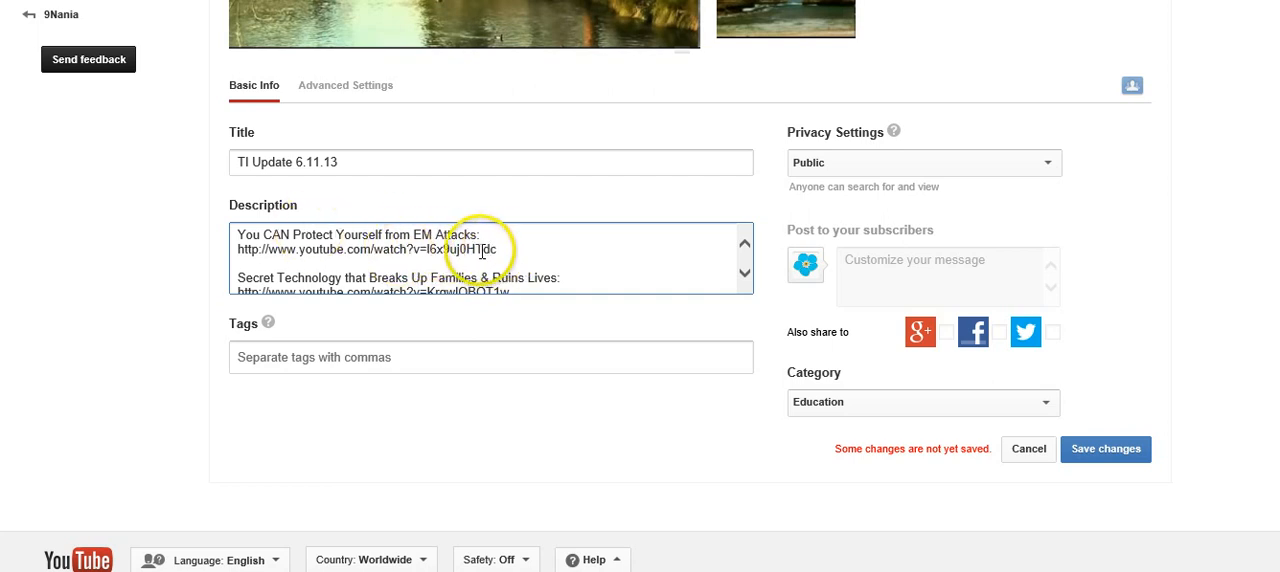
{"action": "mouse_move", "coordinate": [1118, 450]}
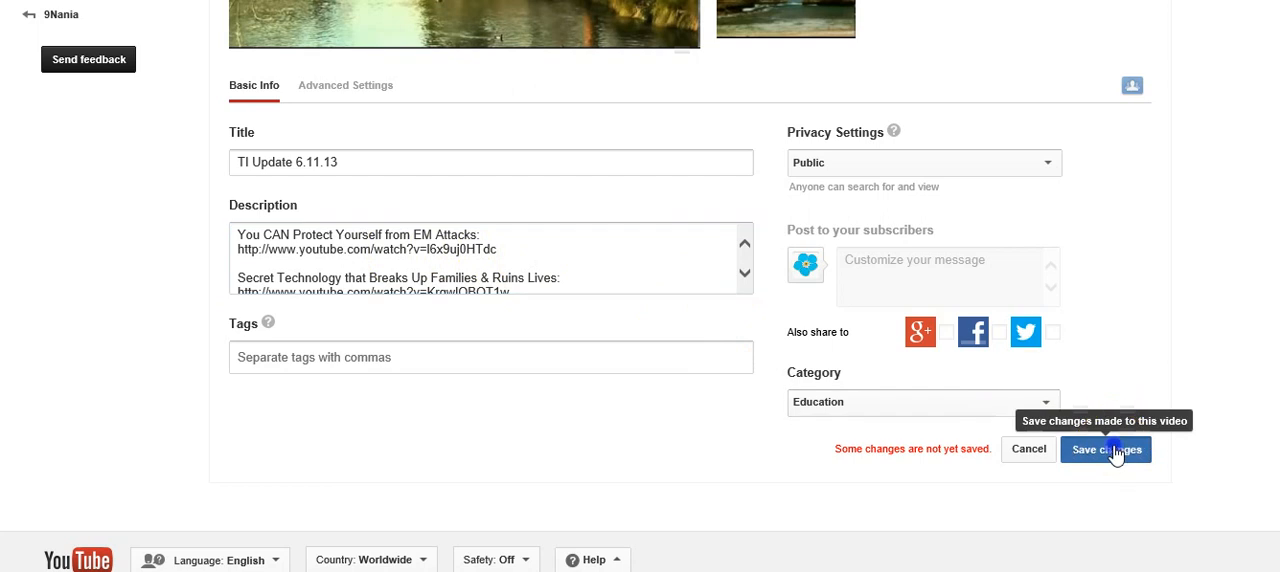
Step: Save the edited video details and return to the TI Update 6.11.13 watch page
{"action": "left_click", "coordinate": [1106, 448]}
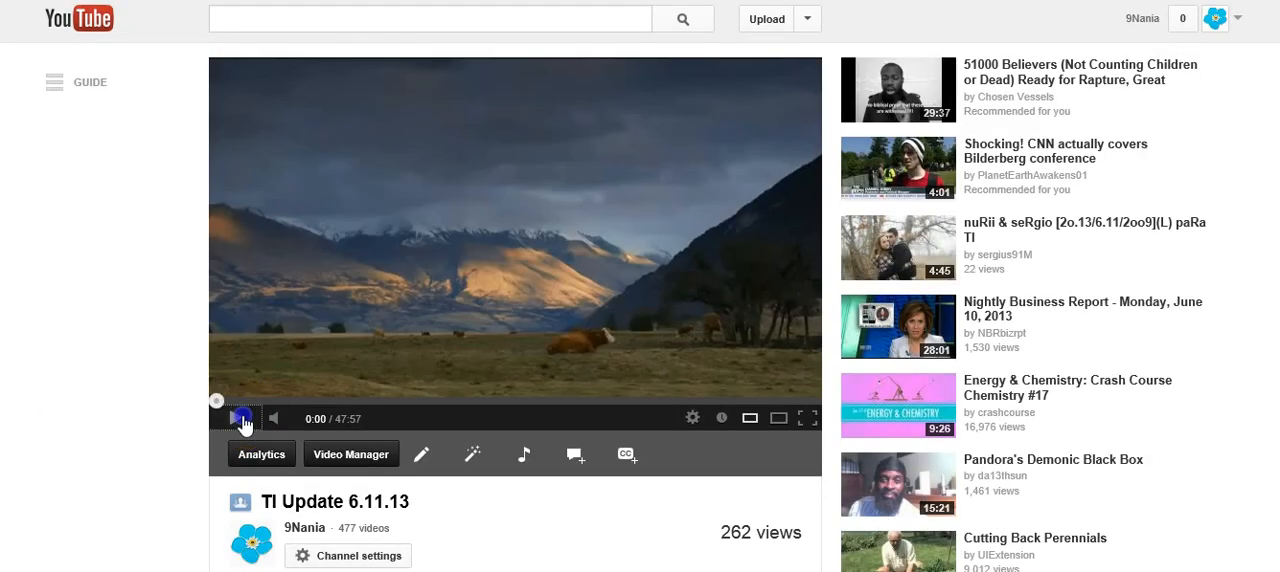
Step: Expand the description, follow its first link to 'You CAN Protect Yourself From EM Attacks!!!' and pause that video
{"action": "scroll", "scroll_direction": "down", "scroll_amount": 3}
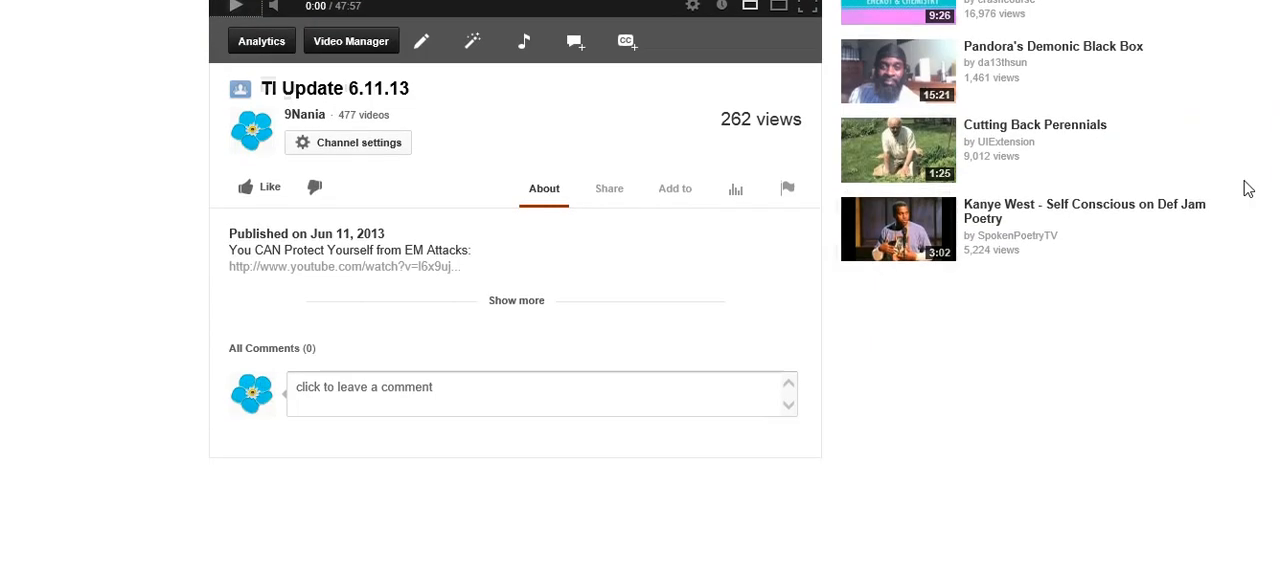
{"action": "left_click", "coordinate": [516, 300]}
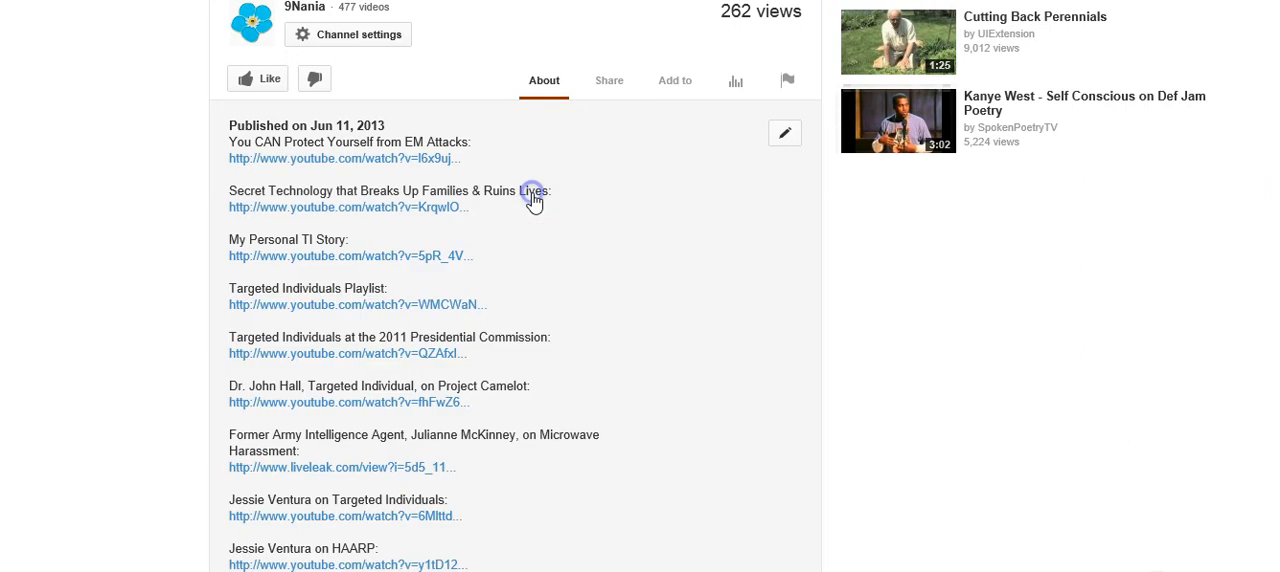
{"action": "mouse_move", "coordinate": [436, 160]}
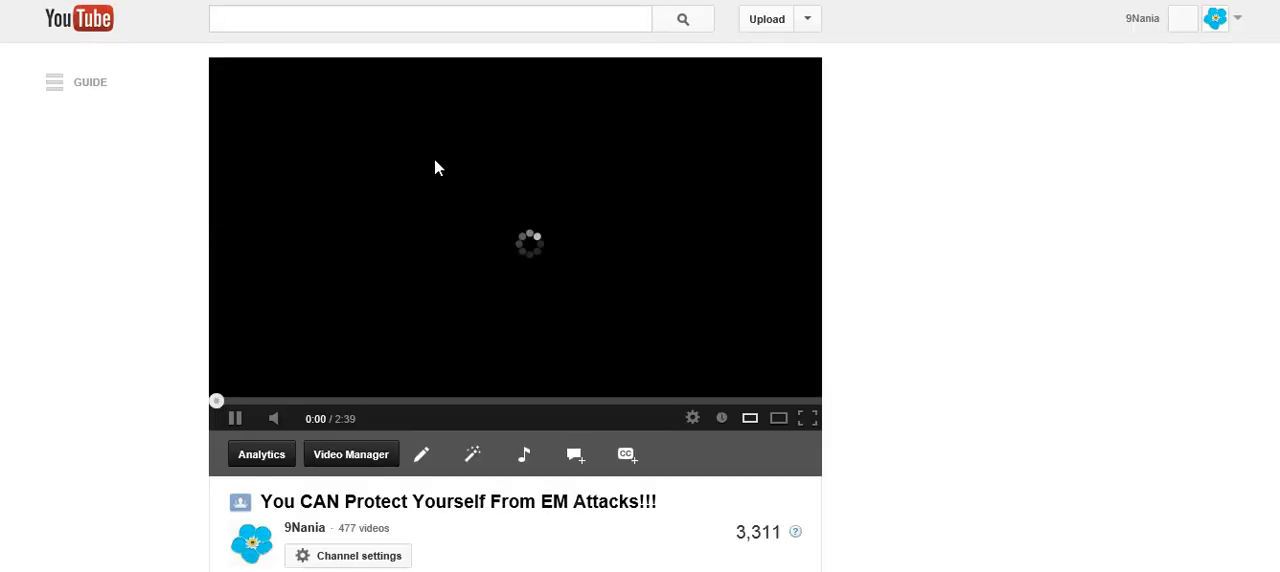
{"action": "left_click", "coordinate": [236, 420]}
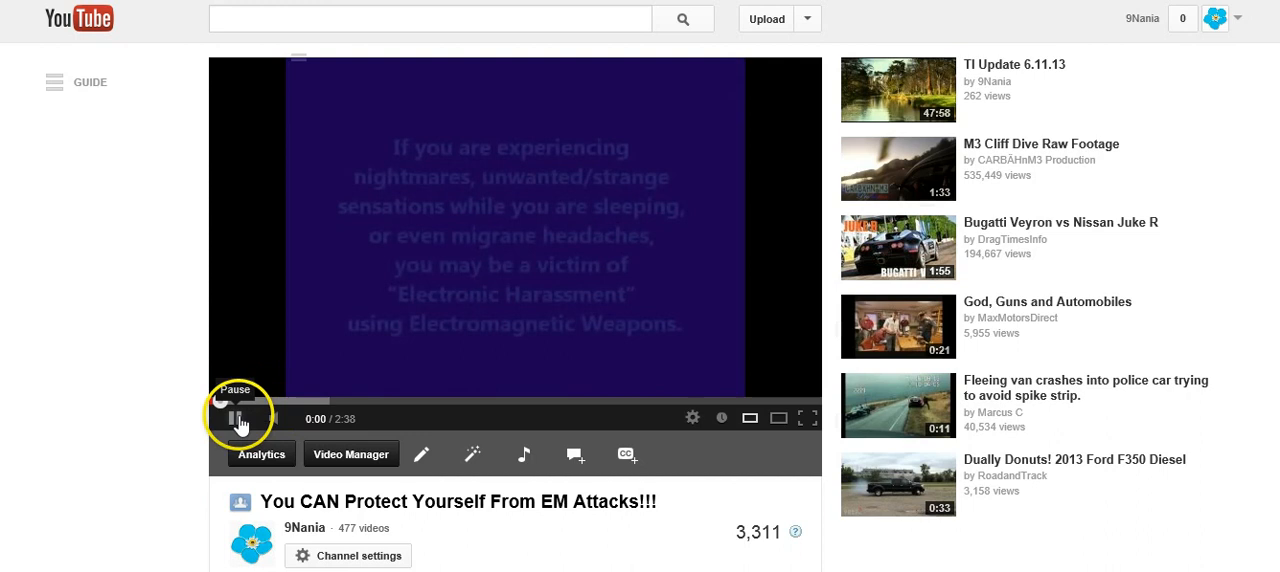
{"action": "left_click", "coordinate": [236, 420]}
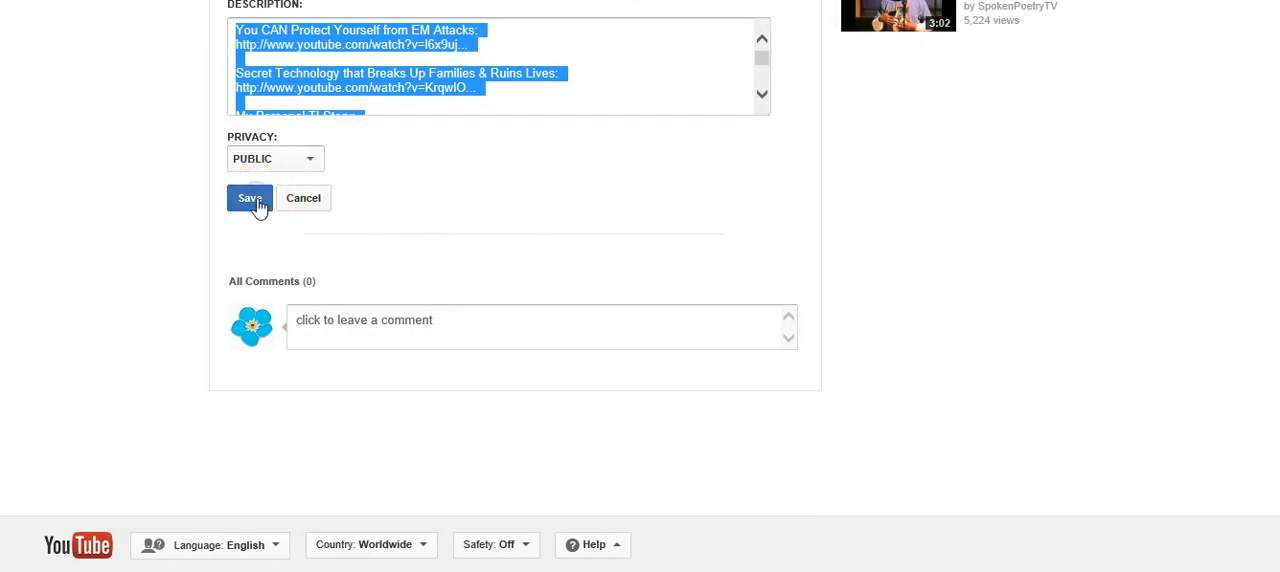
Step: Save the re-pasted inline description so the full list of video links appears on the watch page
{"action": "left_click", "coordinate": [250, 196]}
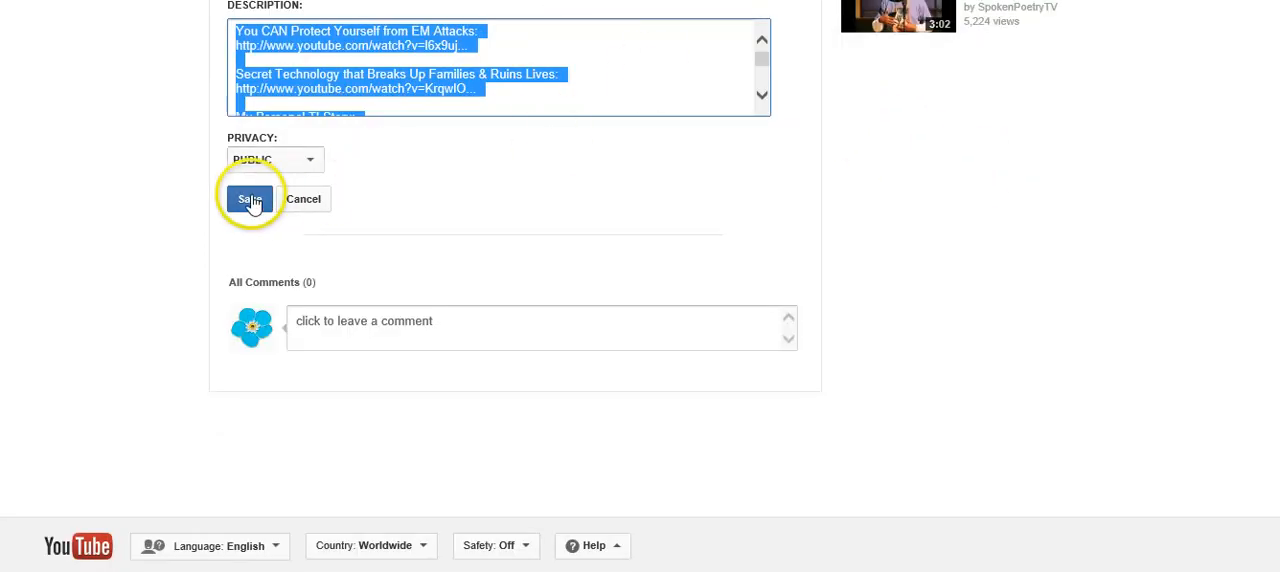
{"action": "left_click", "coordinate": [248, 198]}
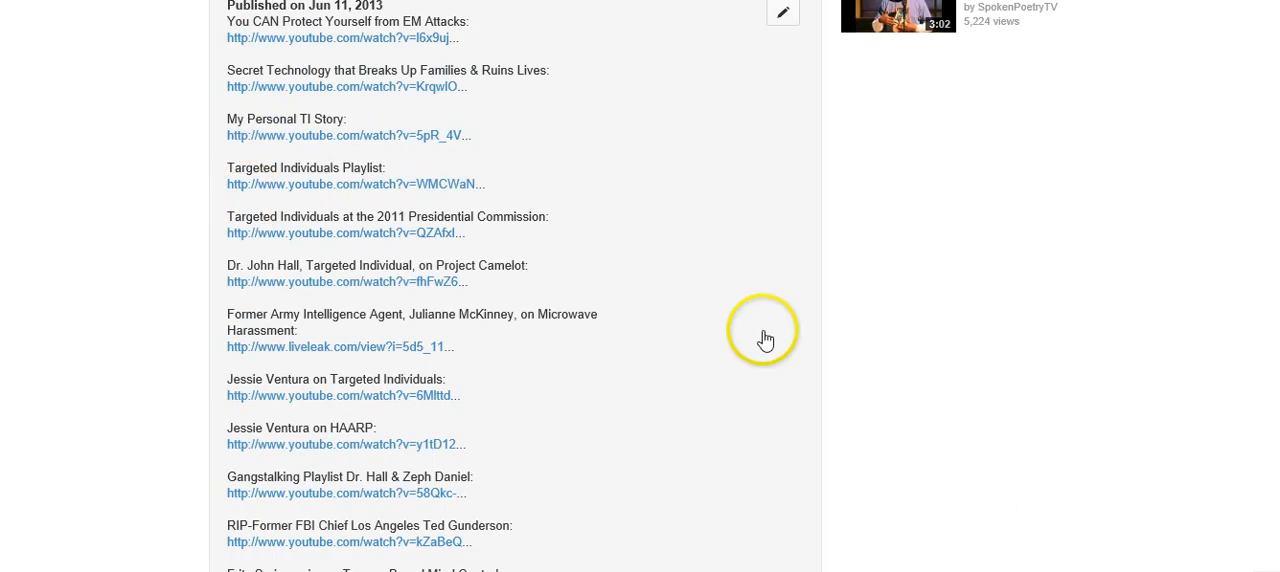
{"action": "scroll", "scroll_direction": "down", "scroll_amount": 3}
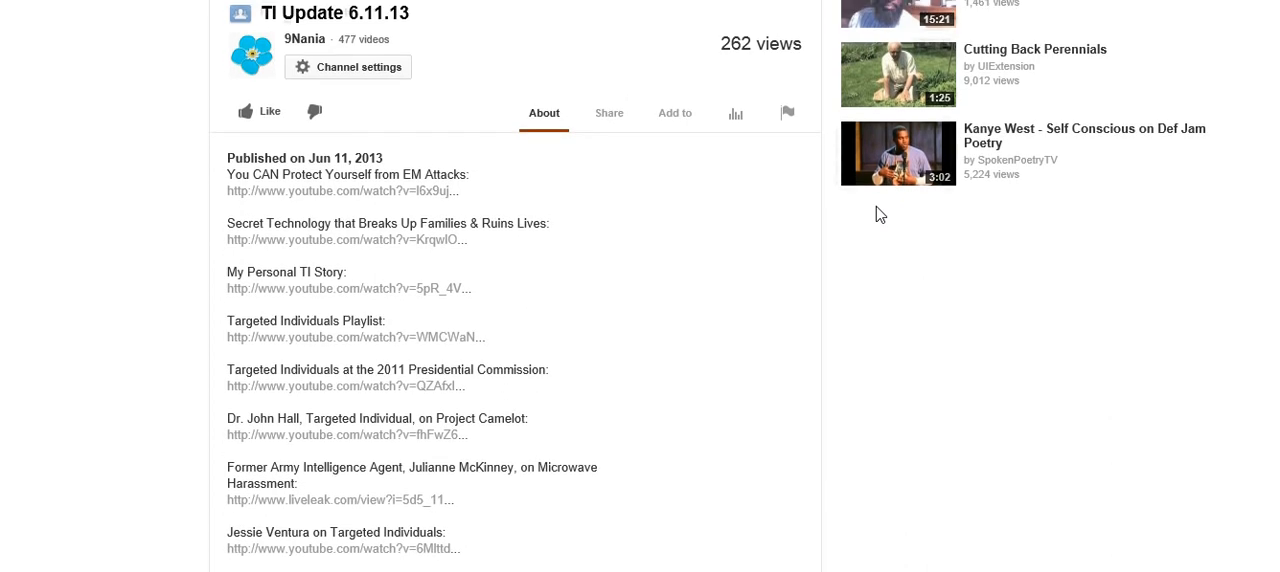
{"action": "mouse_move", "coordinate": [376, 196]}
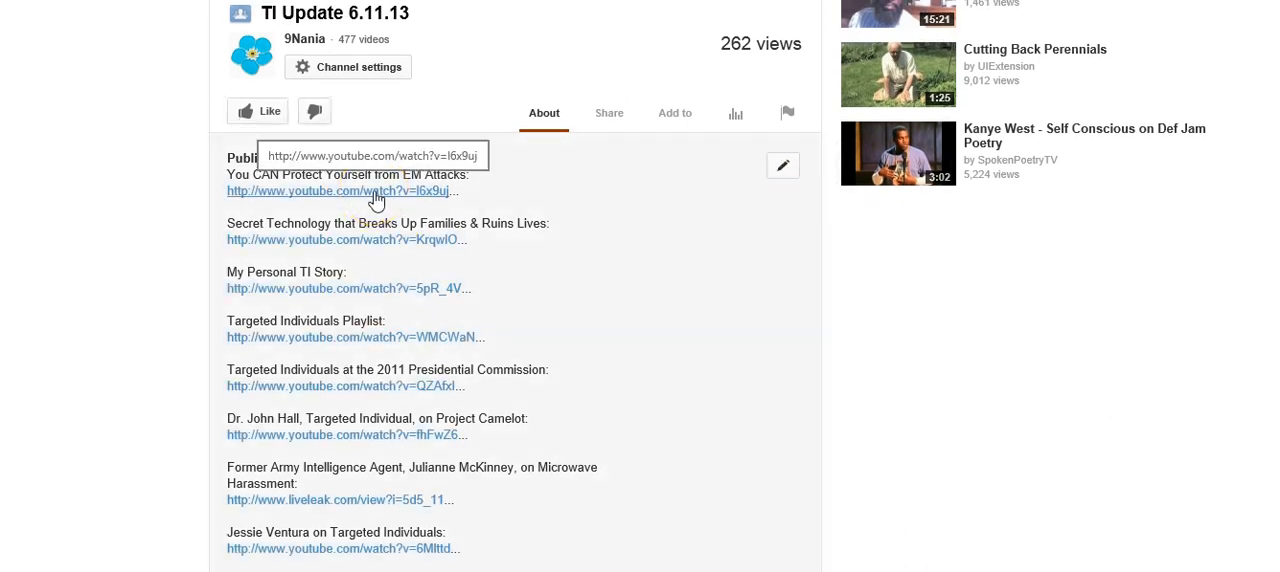
{"action": "mouse_move", "coordinate": [100, 184]}
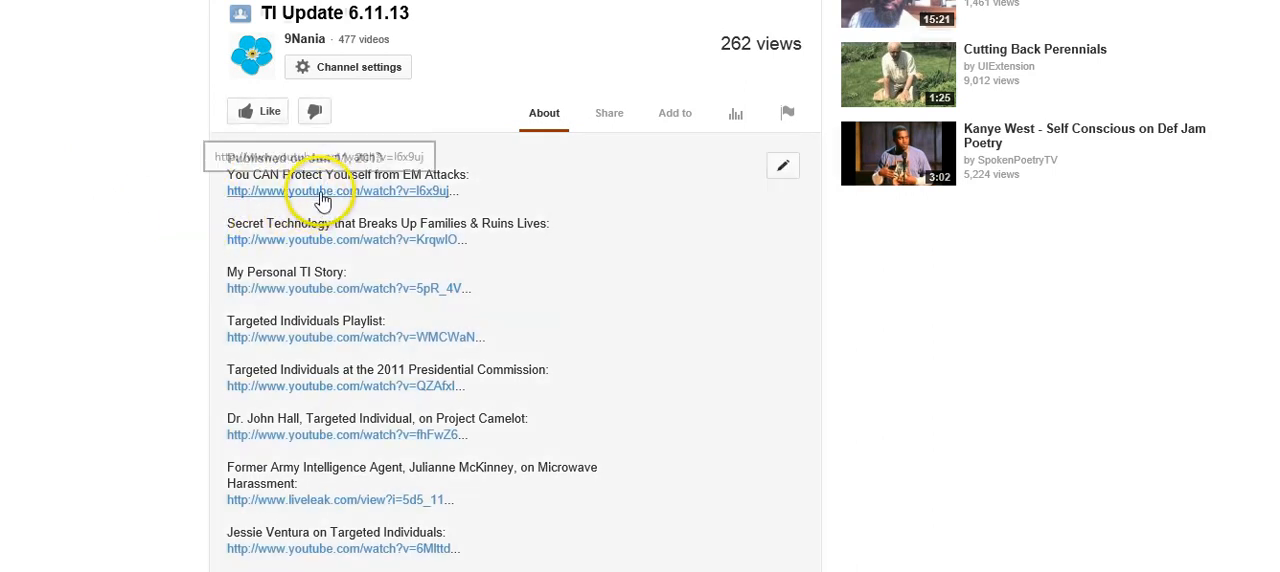
{"action": "mouse_move", "coordinate": [864, 294]}
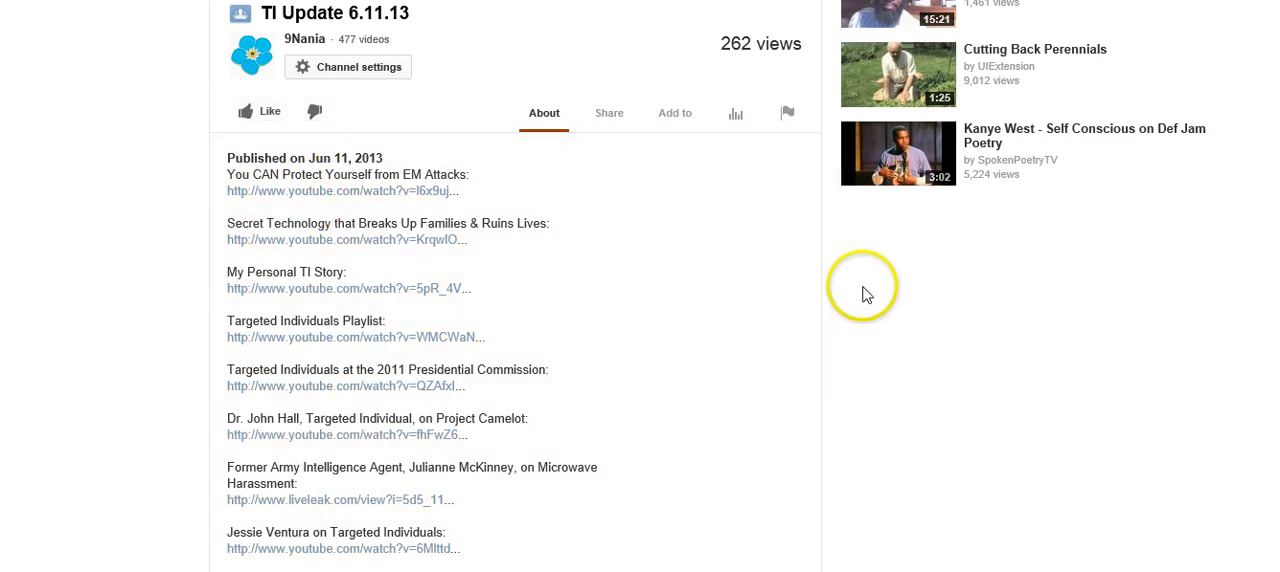
{"action": "scroll", "scroll_direction": "down", "scroll_amount": 3}
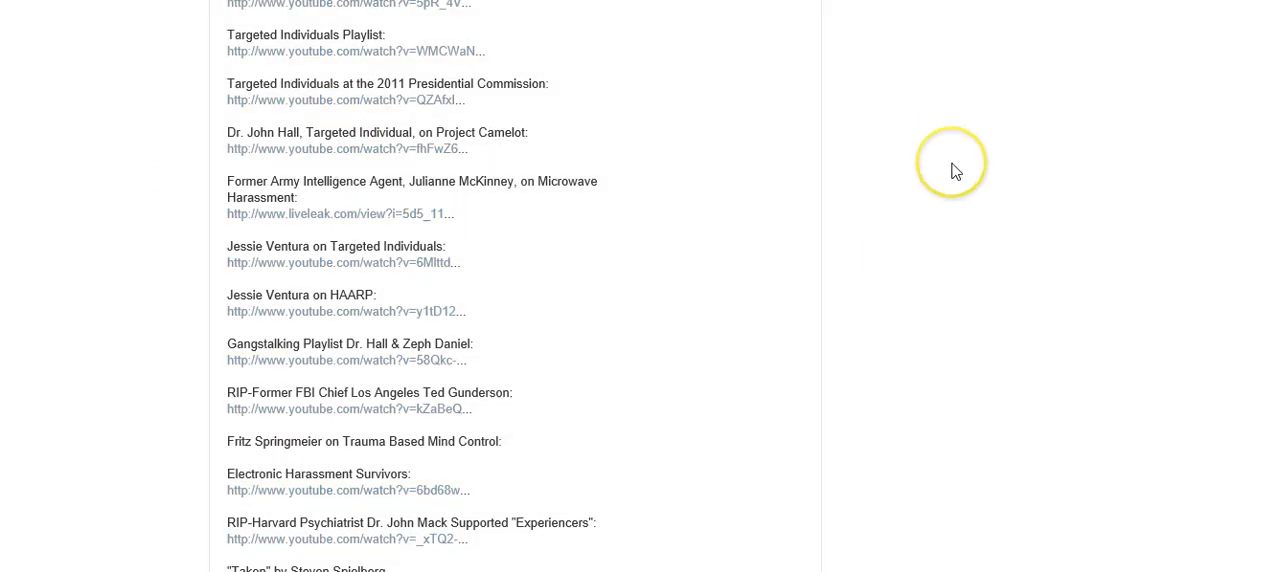
{"action": "scroll", "scroll_direction": "down", "scroll_amount": 3}
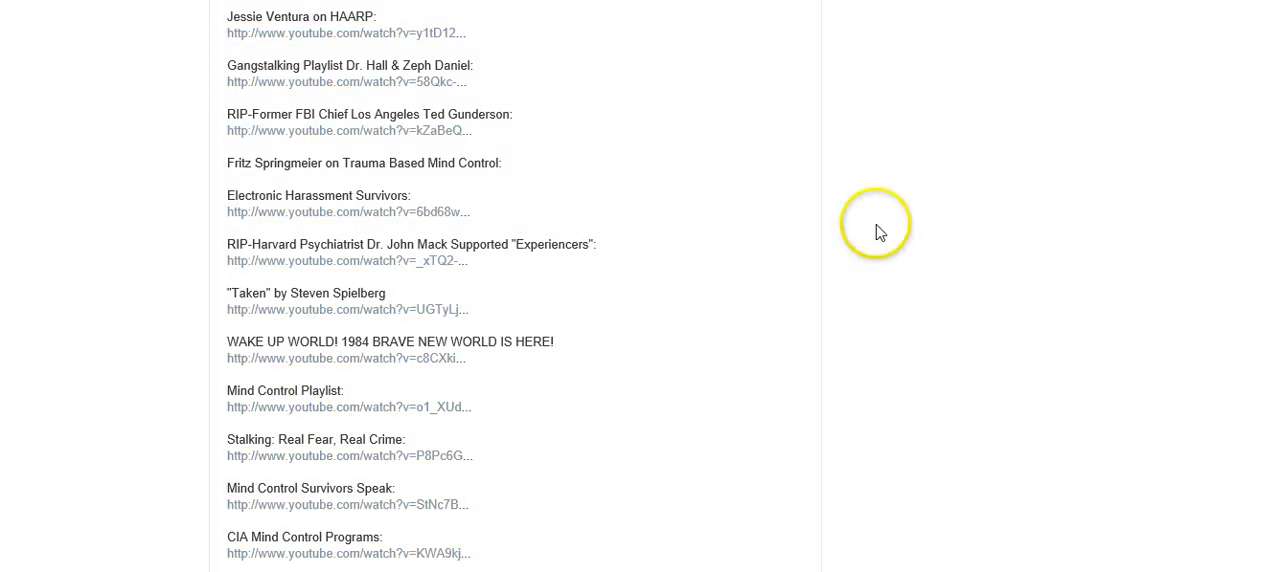
{"action": "scroll", "scroll_direction": "down", "scroll_amount": 3}
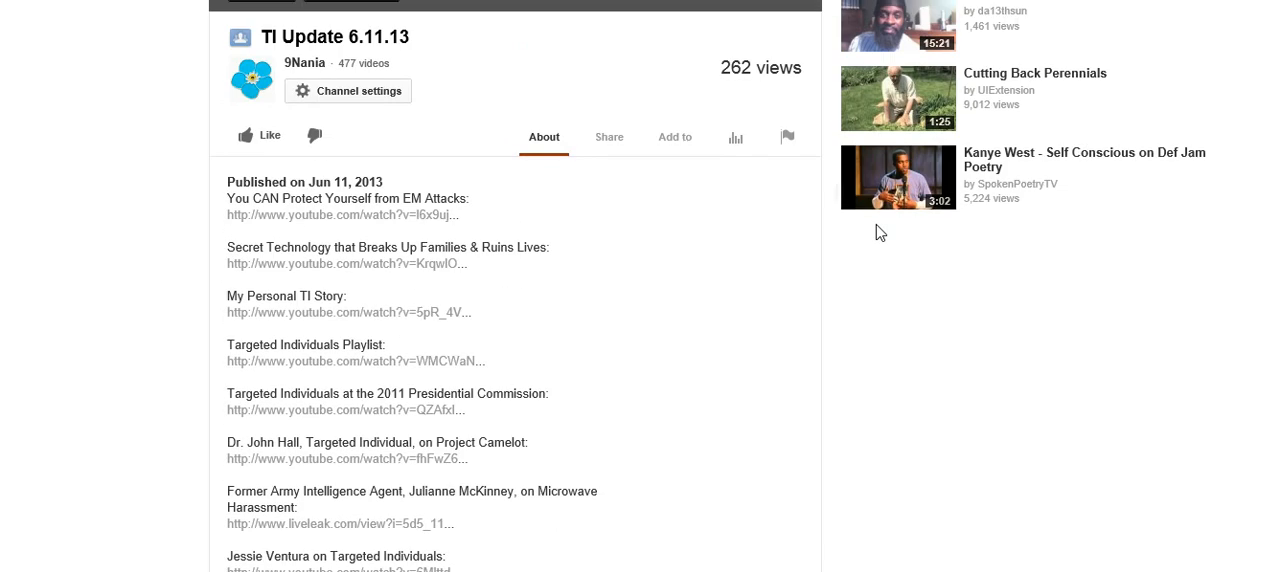
{"action": "scroll", "scroll_direction": "down", "scroll_amount": 3}
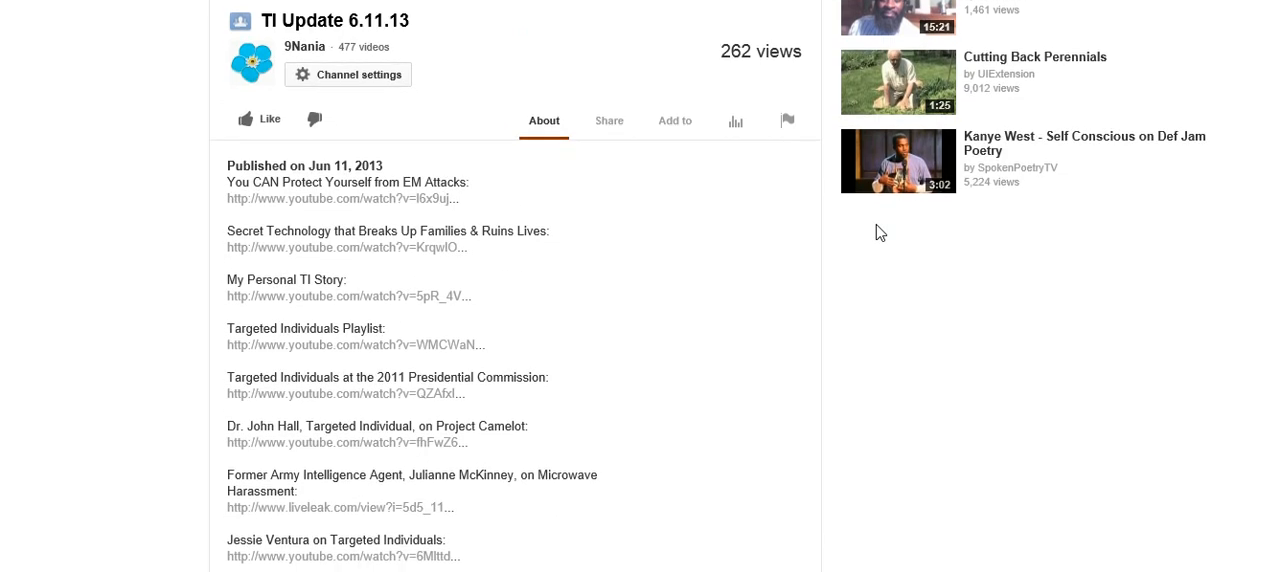